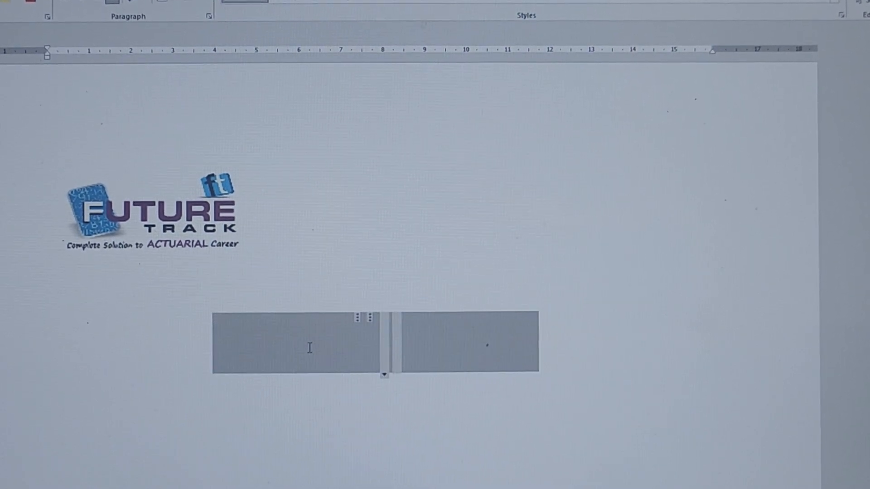
Enter capital A with a leading superscript 2 and subscript x in the equation box.
{"action": "type", "text": "A6"}
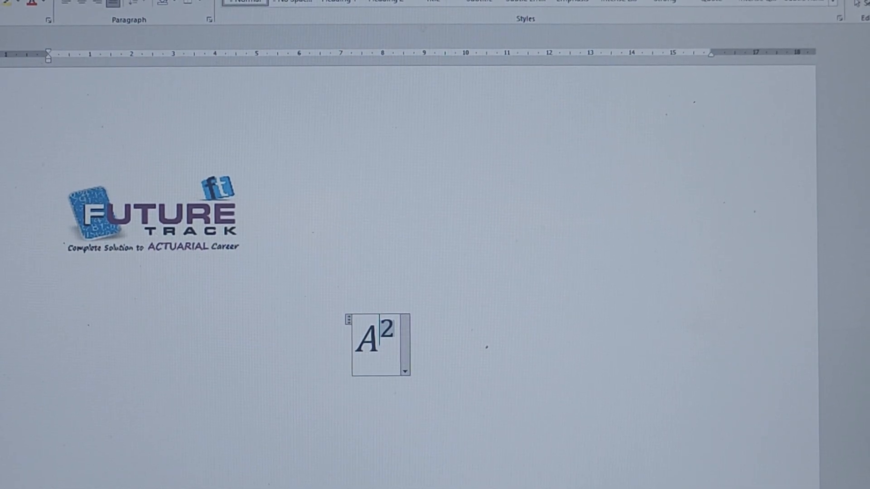
{"action": "left_click", "coordinate": [379, 345]}
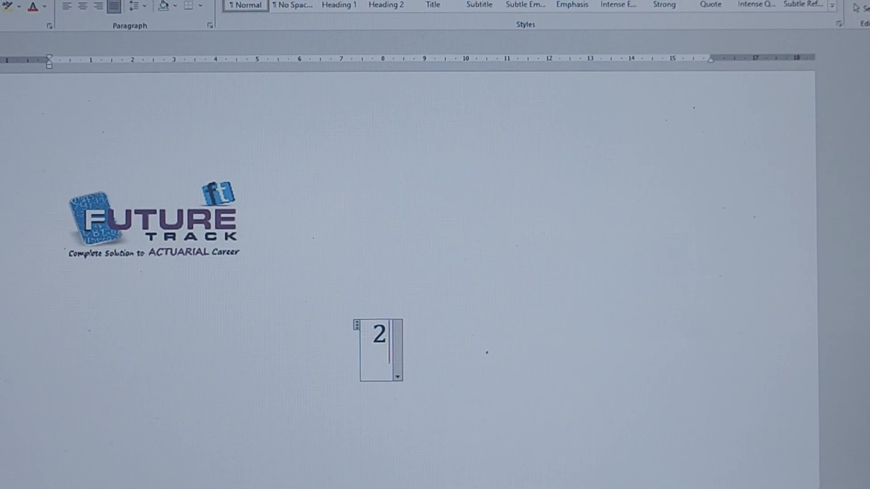
{"action": "type", "text": "A"}
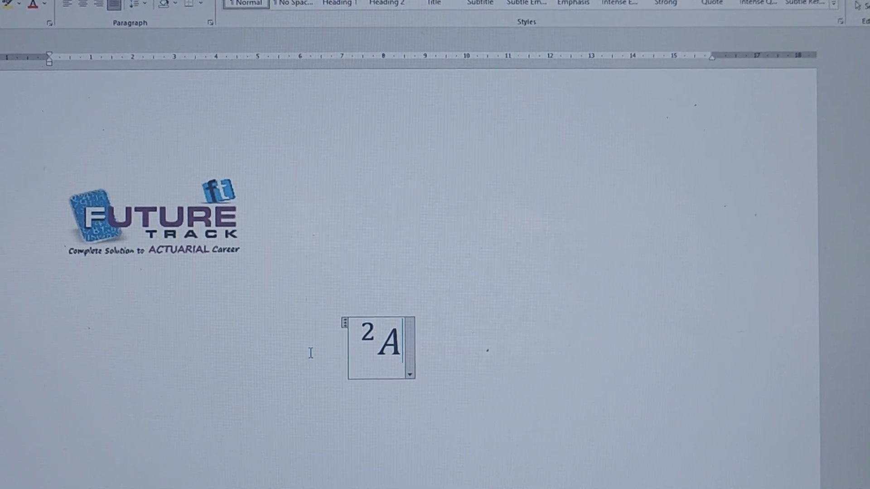
{"action": "type", "text": "x"}
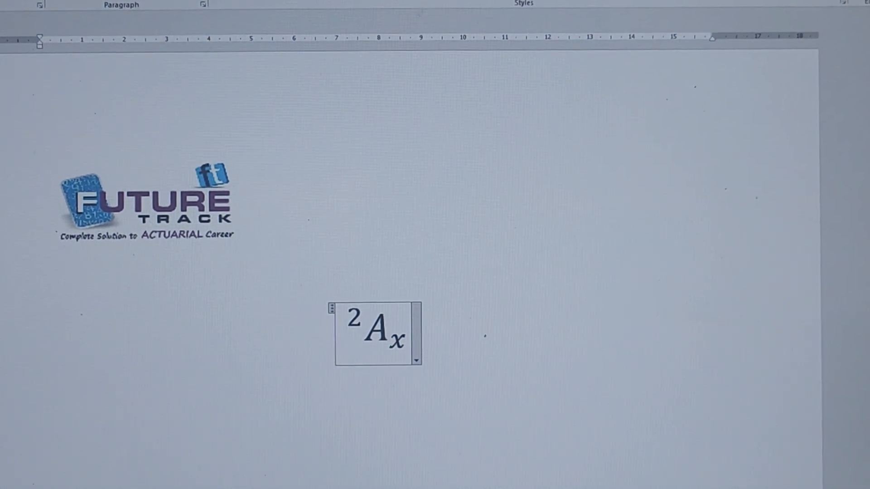
{"action": "left_click", "coordinate": [416, 359]}
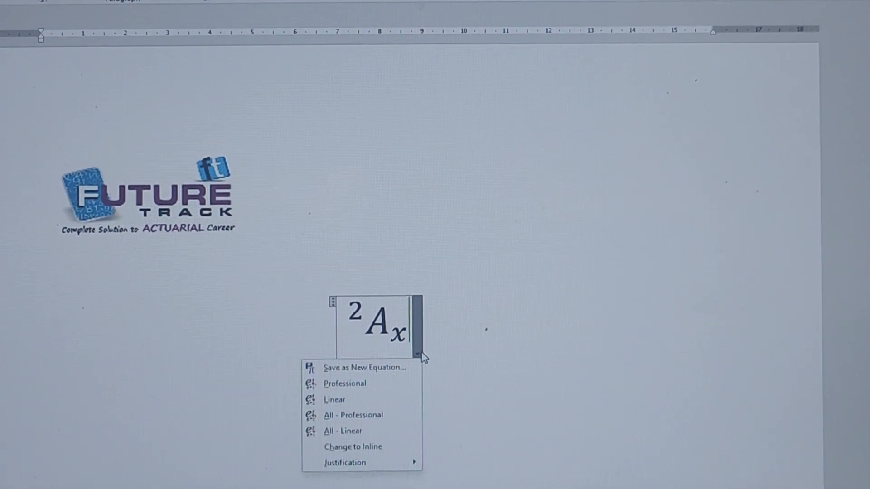
Choose Save as New Equation and confirm it into the Equations gallery.
{"action": "left_click", "coordinate": [375, 367]}
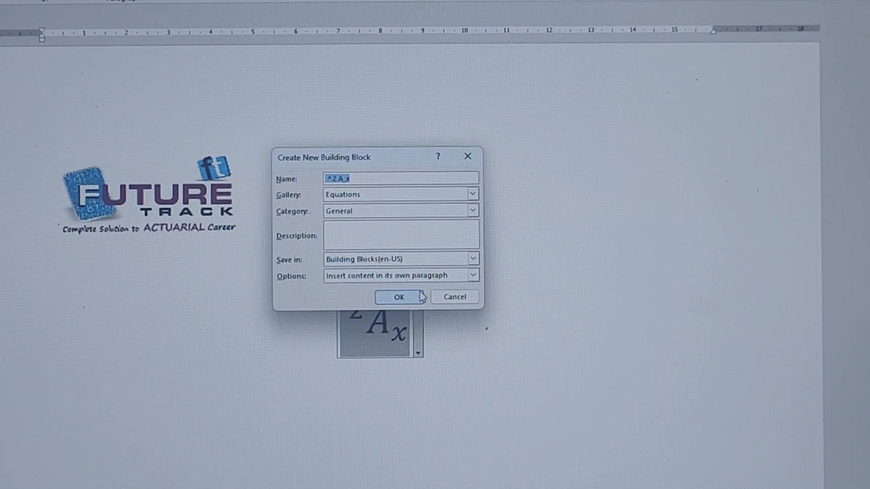
{"action": "left_click", "coordinate": [397, 297]}
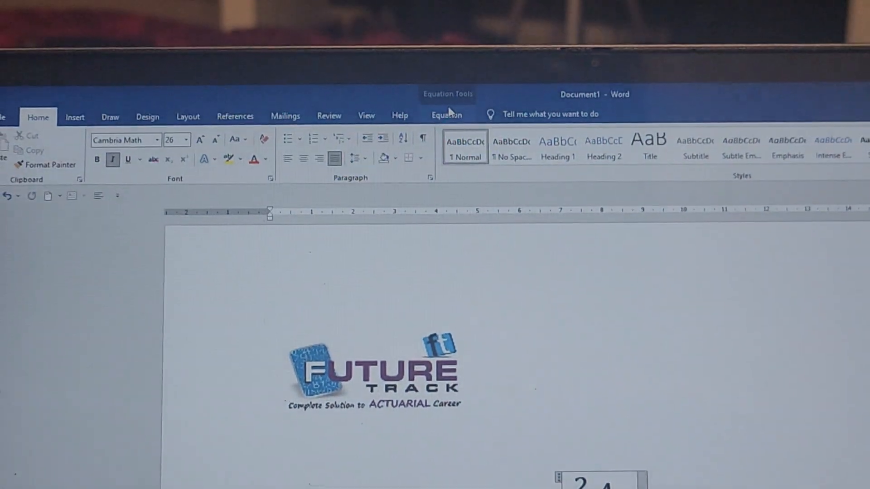
Show the Equation dropdown gallery listing Pythagorean Theorem, Quadratic Formula and Taylor Expansion.
{"action": "left_click", "coordinate": [447, 116]}
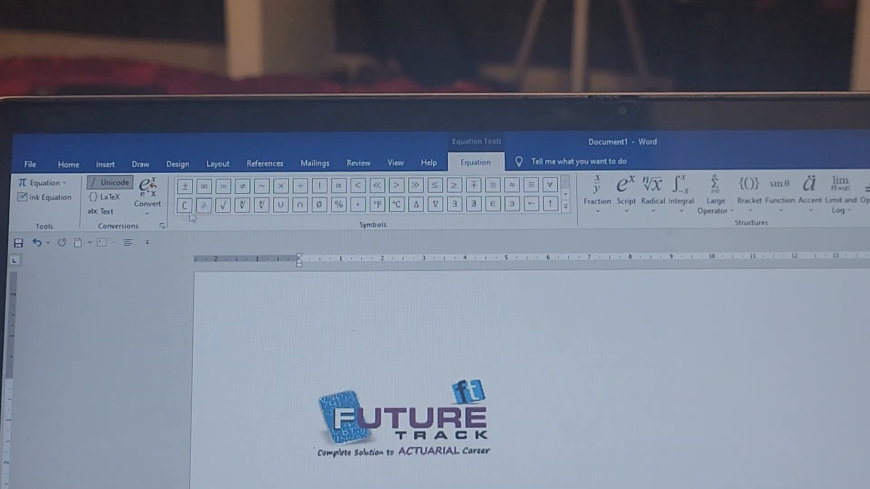
{"action": "mouse_move", "coordinate": [44, 182]}
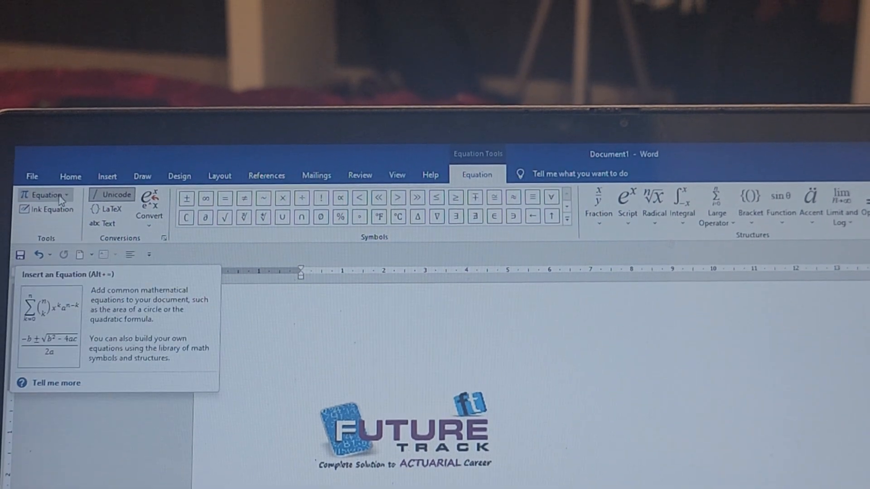
{"action": "left_click", "coordinate": [45, 196]}
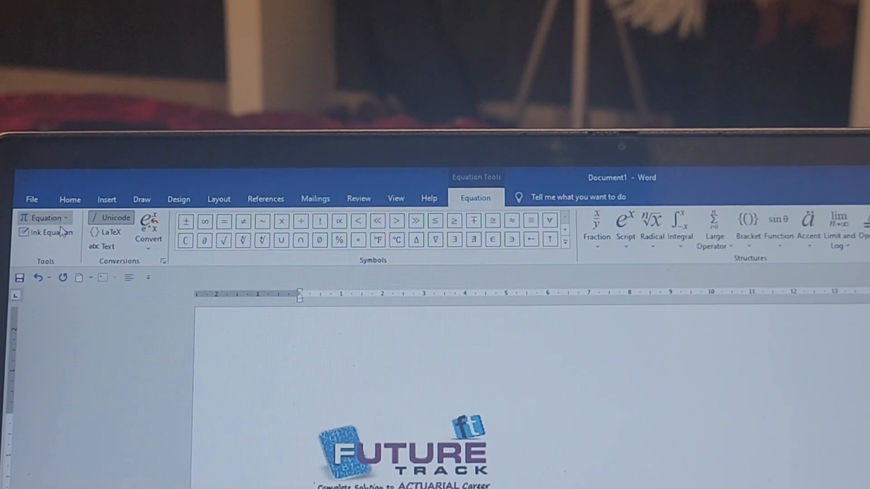
{"action": "left_click", "coordinate": [45, 217]}
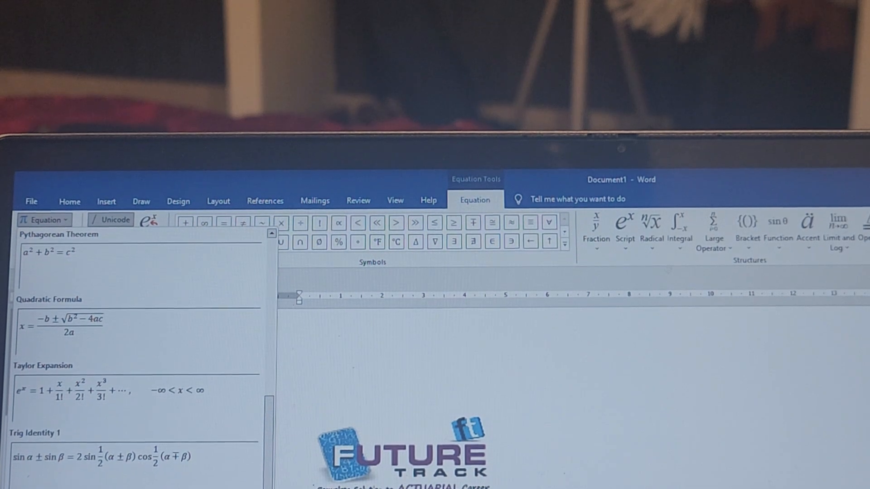